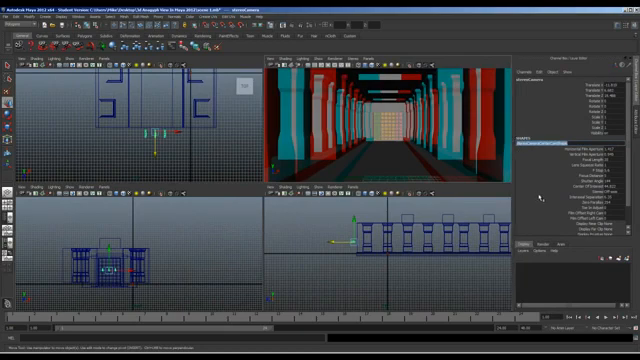
Select the stereo camera rig to adjust its interaxial separation and zero parallax
{"action": "left_click", "coordinate": [560, 172]}
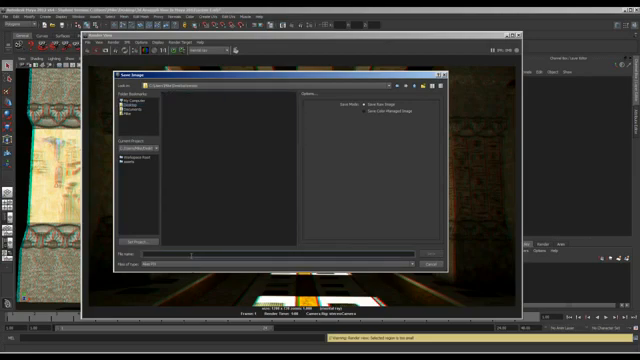
Save the anaglyph corridor render as an image file from the Render View
{"action": "left_click", "coordinate": [432, 264]}
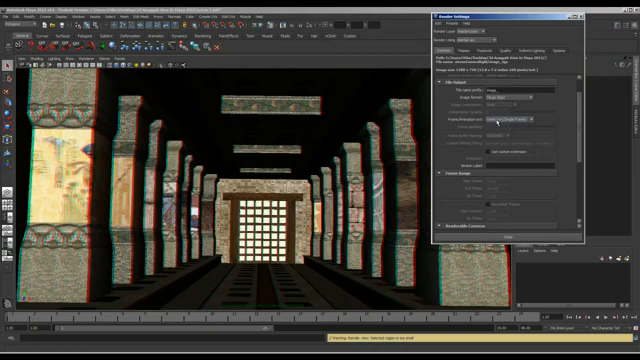
Set the Render Settings image format to Targa (tga) on the Common tab
{"action": "left_click", "coordinate": [516, 120]}
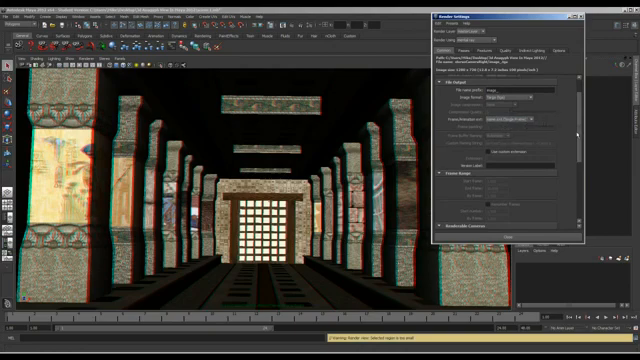